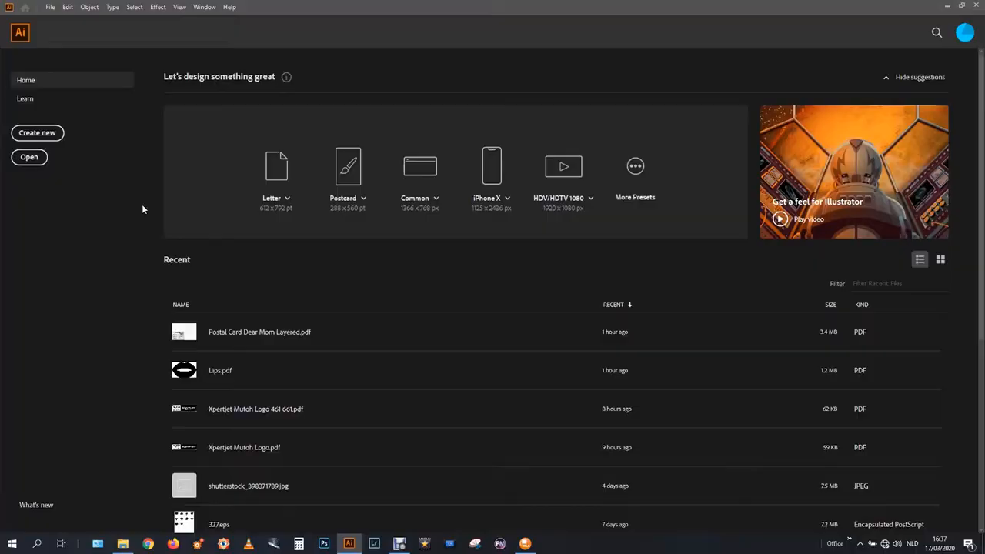
- Minimize Illustrator's home screen and bring up the Windows Start menu
click(947, 6)
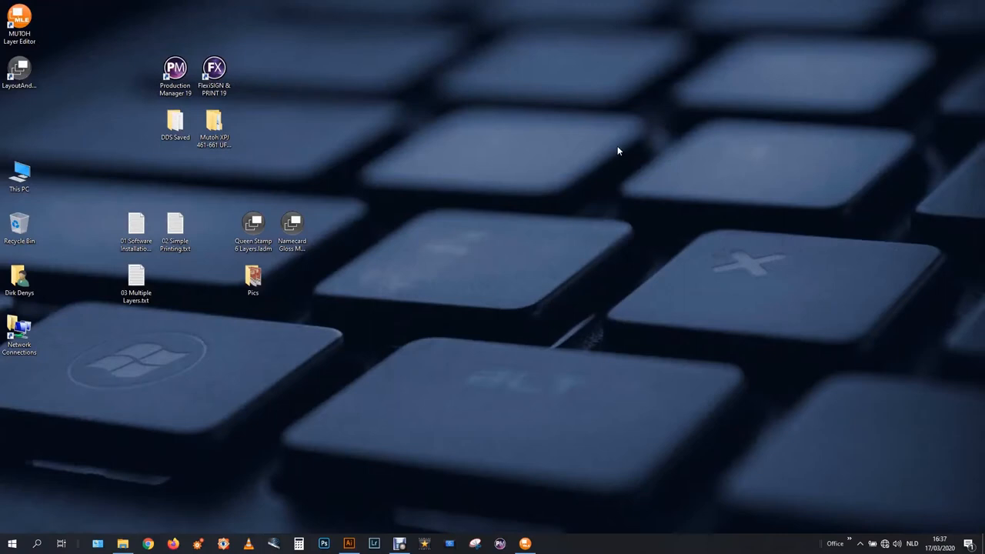
click(11, 544)
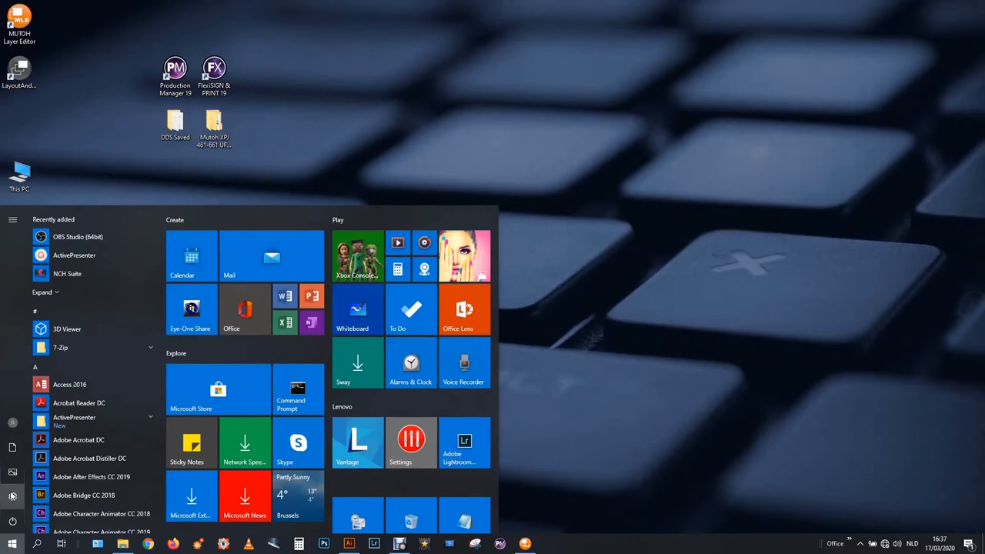
- Open Windows Settings and go to Printers & scanners to manage the MUTOH XPJ-661UF
click(400, 442)
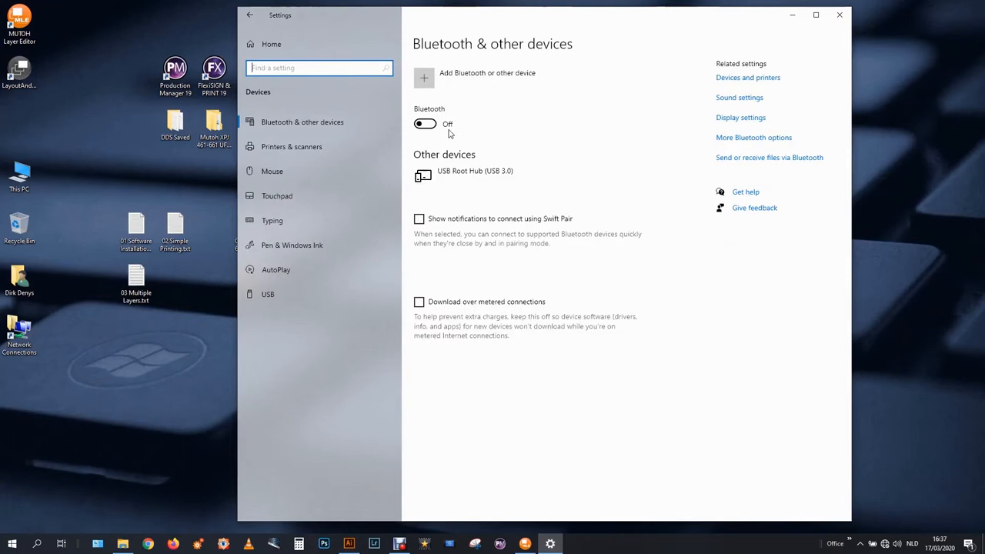
click(292, 146)
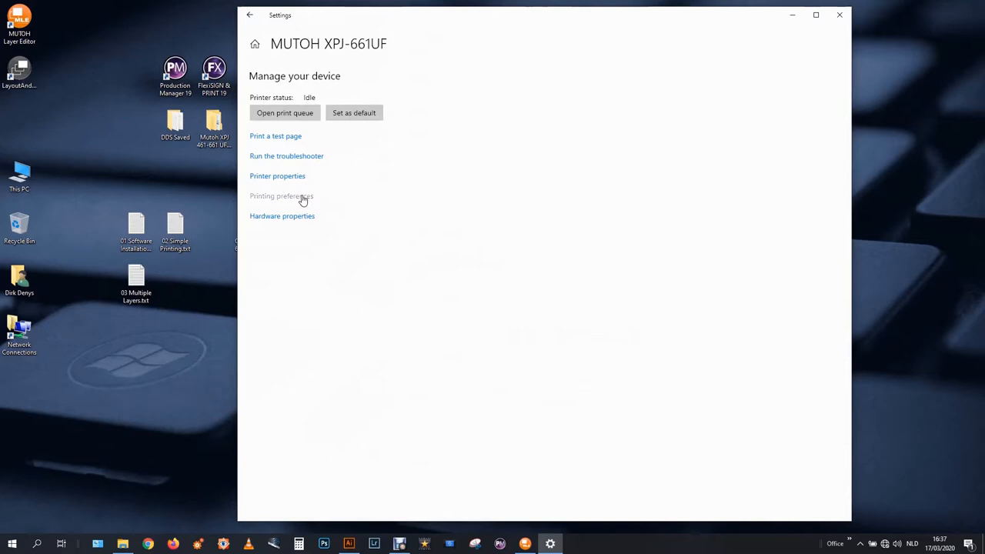
- Review and close the XPJ-661UF printer properties, then manage the XPJ-661UF Color printer
click(277, 175)
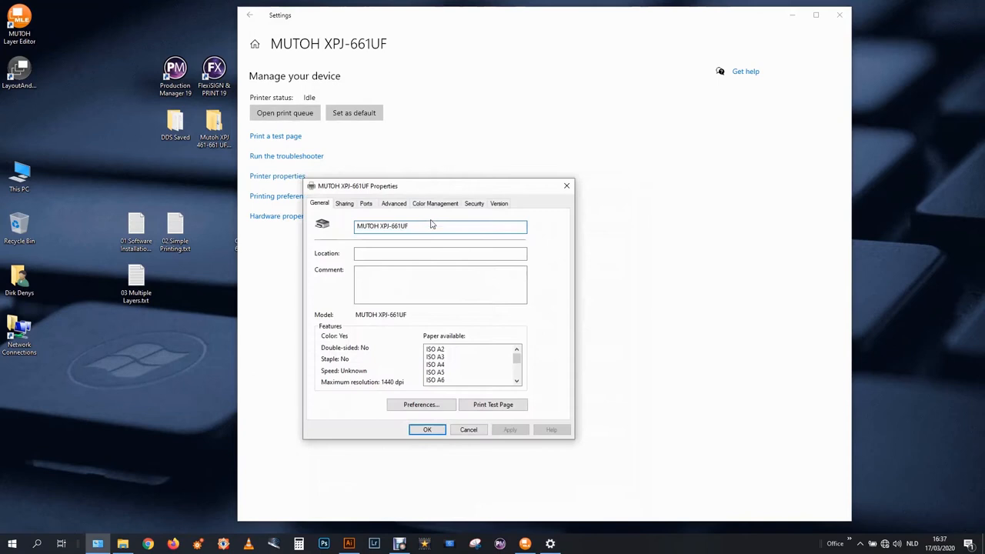
click(427, 430)
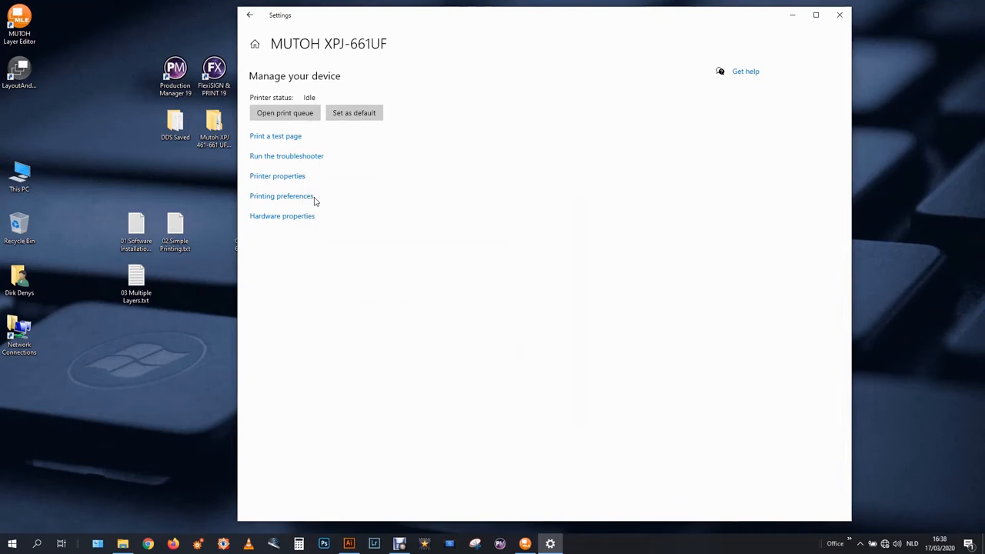
click(249, 15)
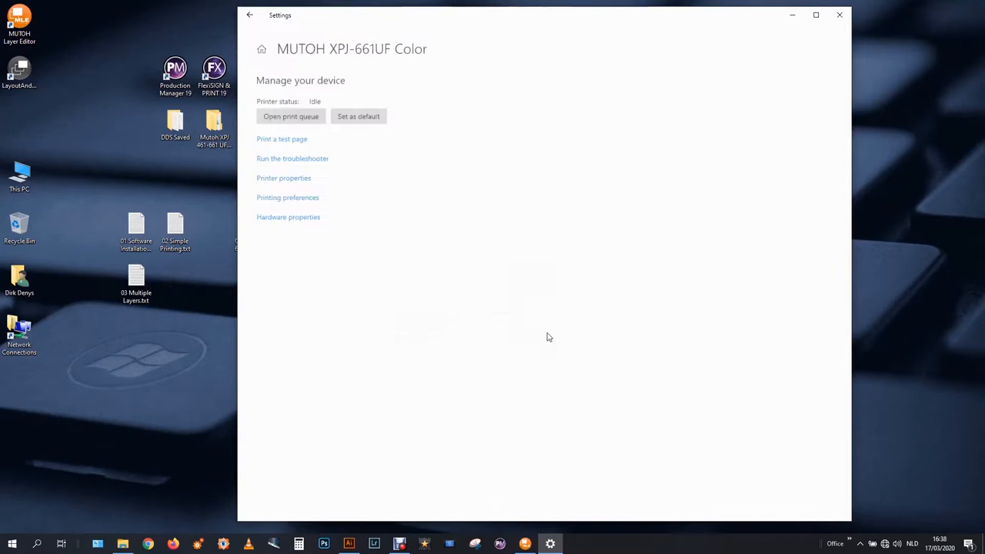
- Set the XPJ-661UF Color preferences to output to MUTOH Layer Editor with a large head gap
click(287, 197)
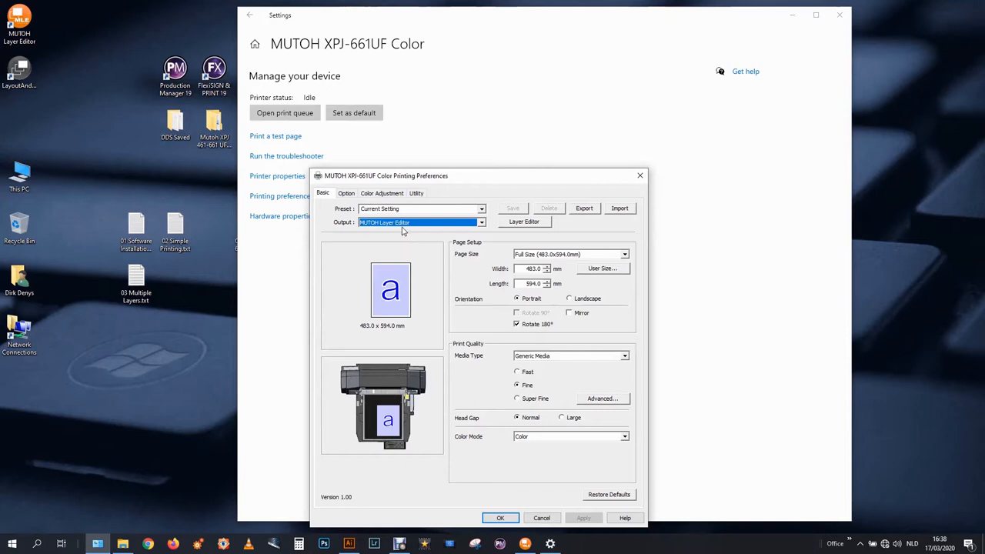
drag(385, 176, 469, 160)
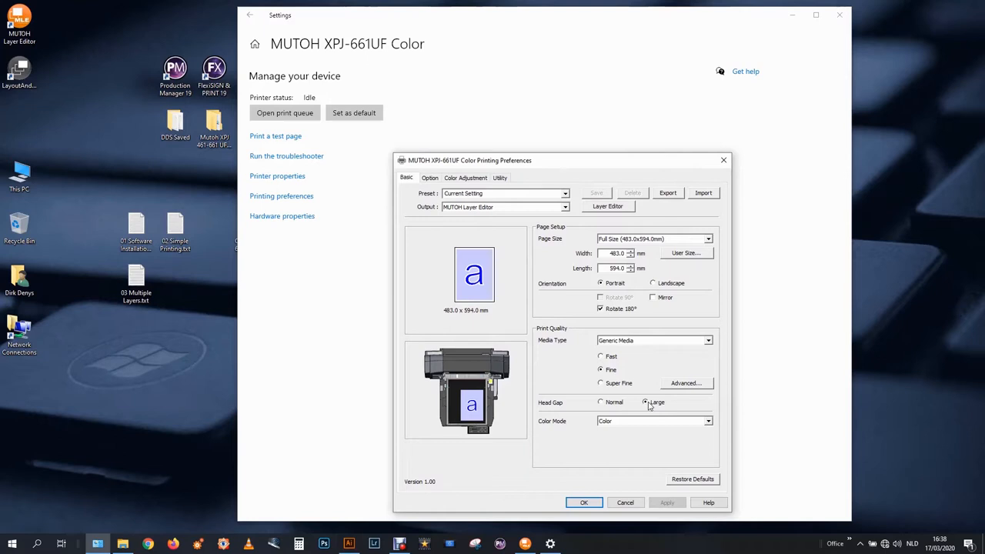
click(645, 402)
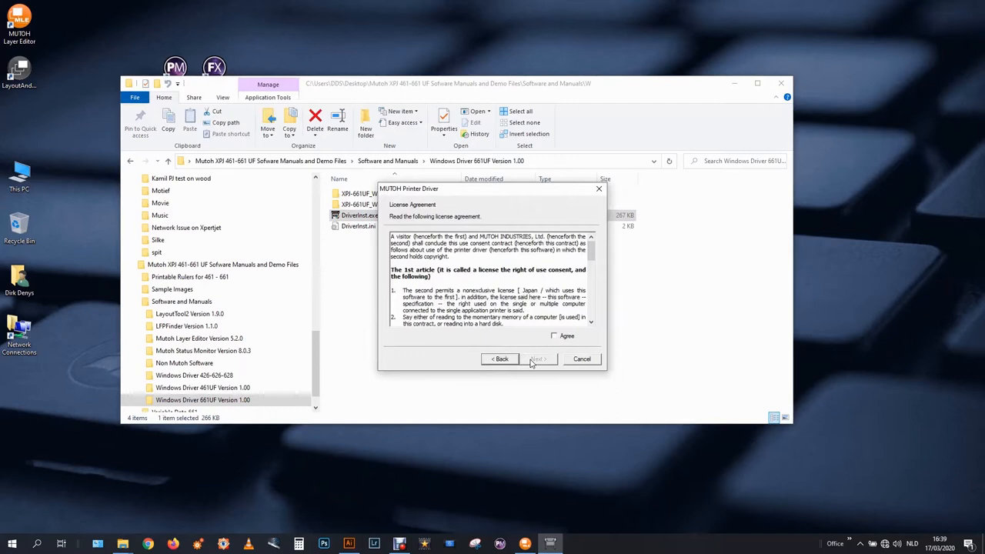
- Accept the license and install the MUTOH XPJ-661UF White printer at 172.16.100.66
click(538, 359)
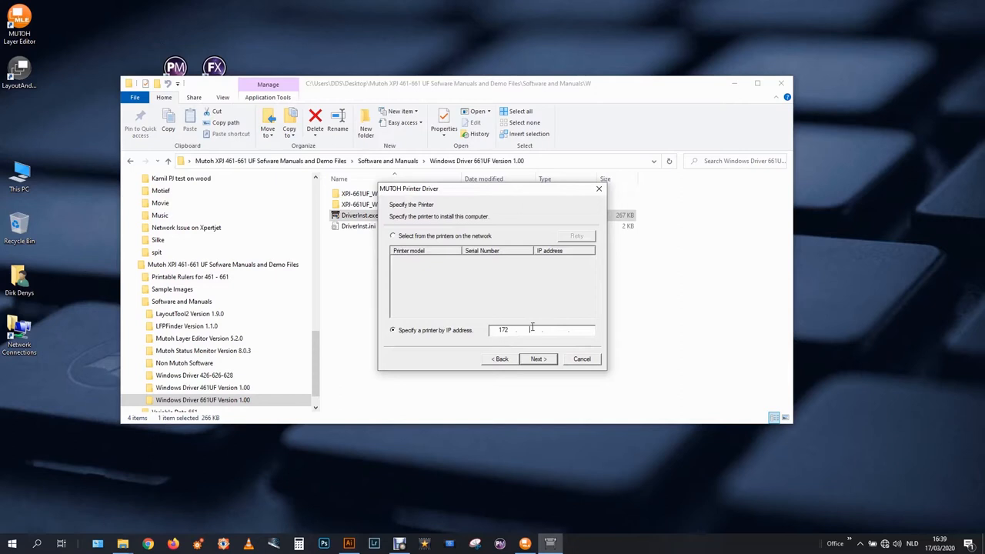
click(538, 359)
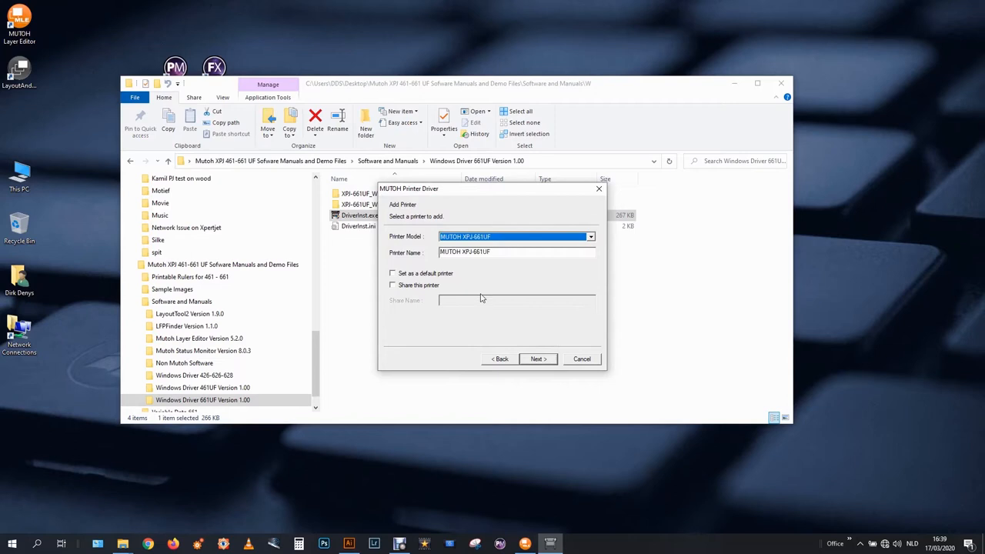
click(538, 359)
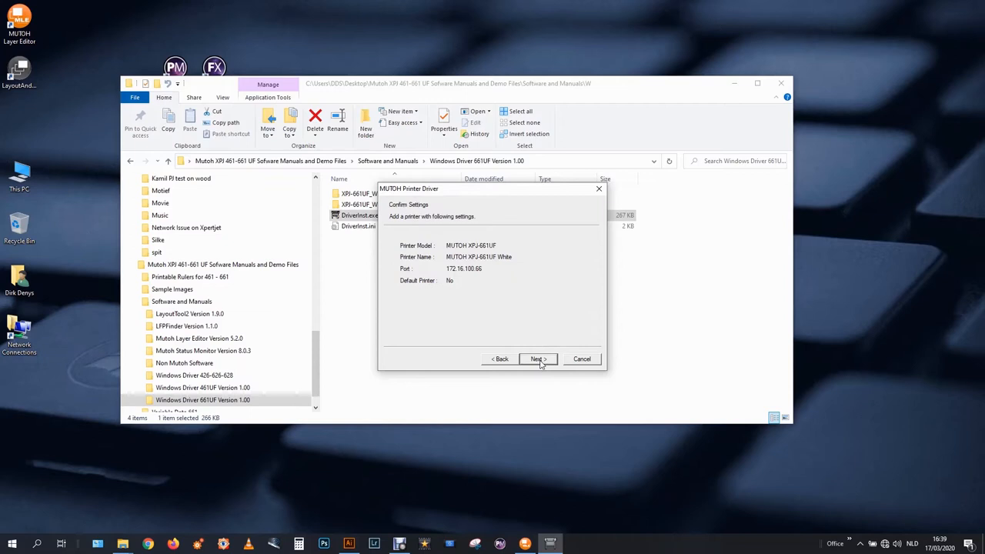
click(537, 359)
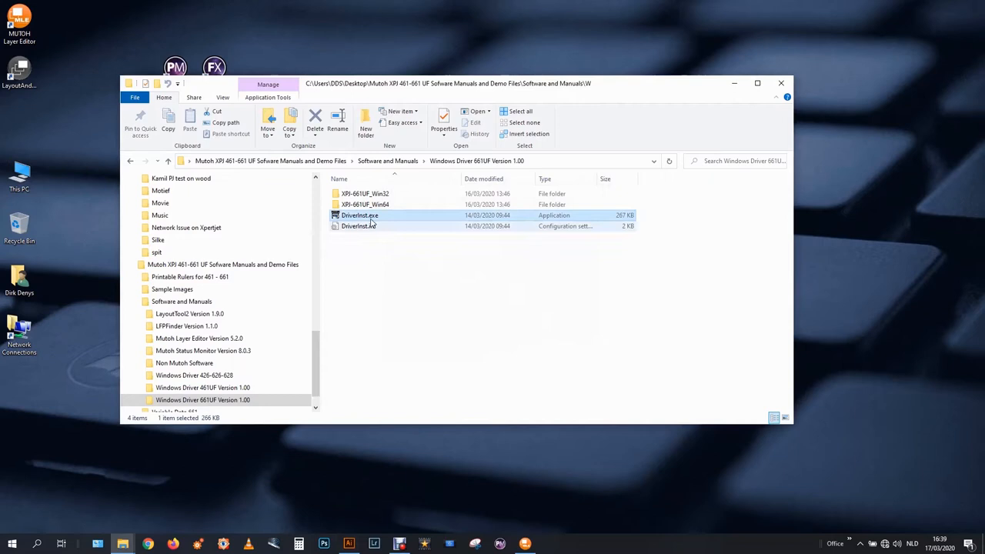
- Relaunch the driver installer and continue adding MUTOH XPJ-661UF Varnish with its IP address
double_click(359, 214)
text(172.16)
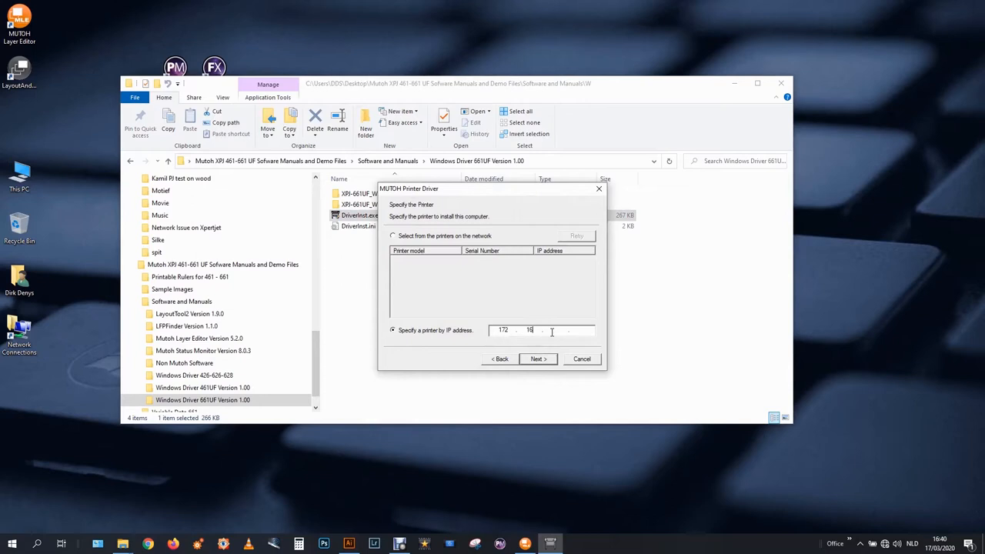
click(538, 358)
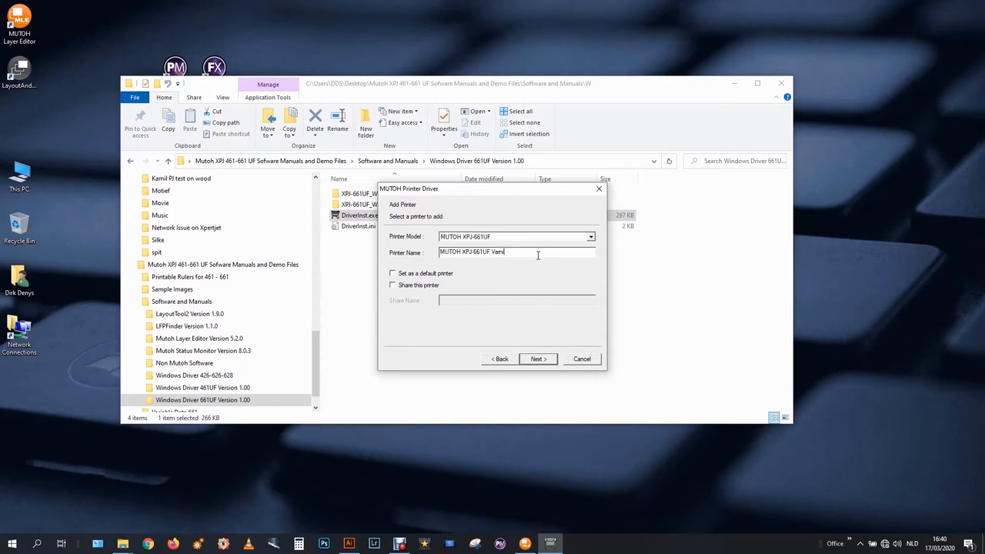
click(538, 358)
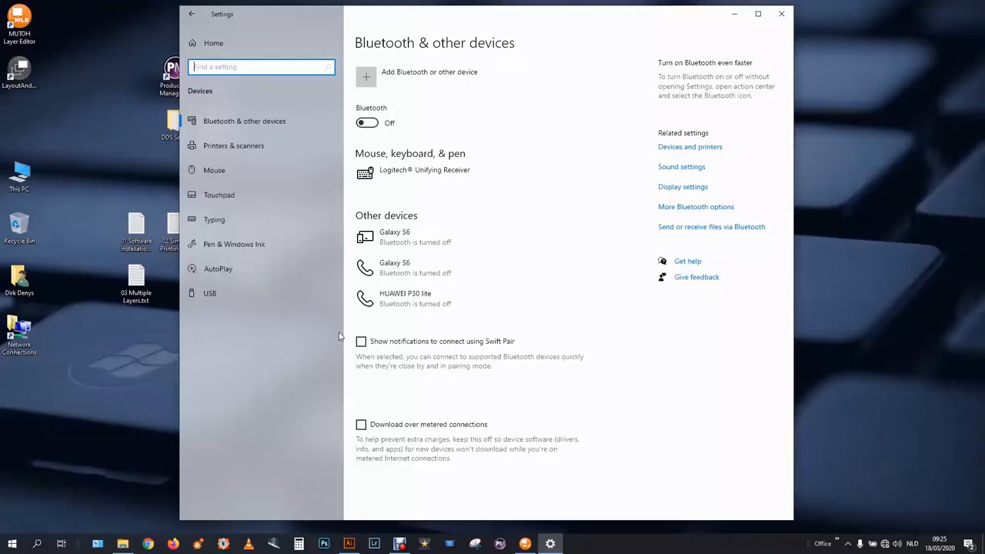
mouse_move(557, 155)
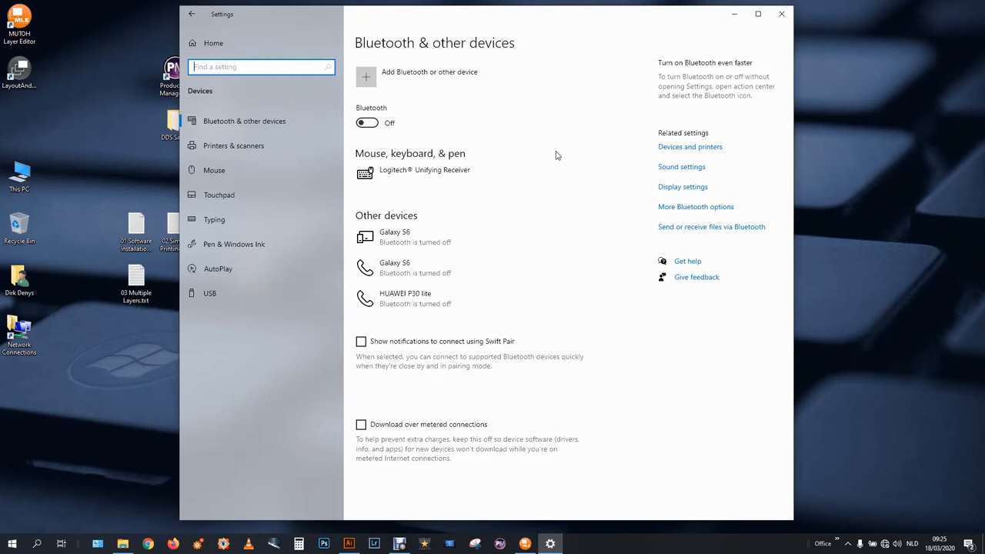
- List printers and scanners and select MUTOH XPJ-661UF Varnish to show its buttons
click(233, 145)
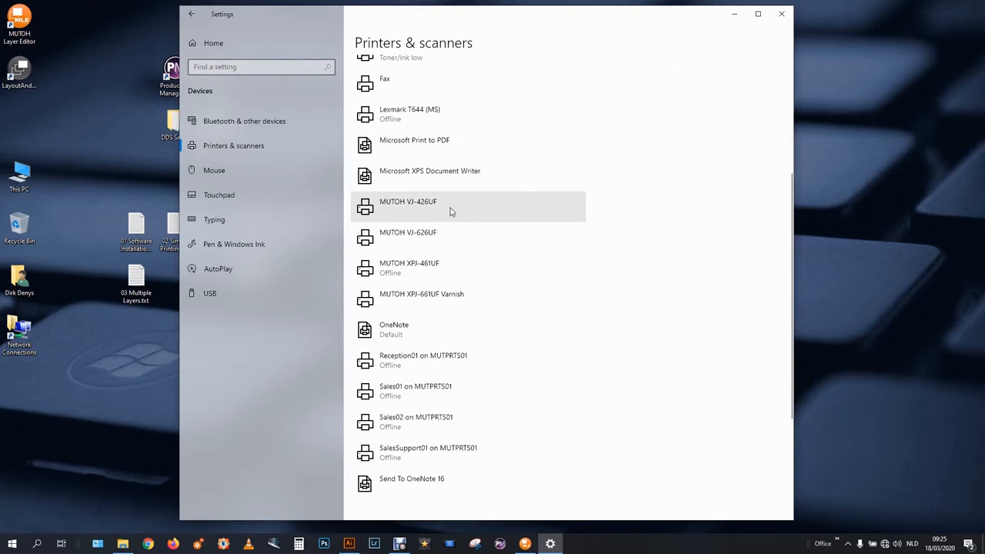
click(421, 299)
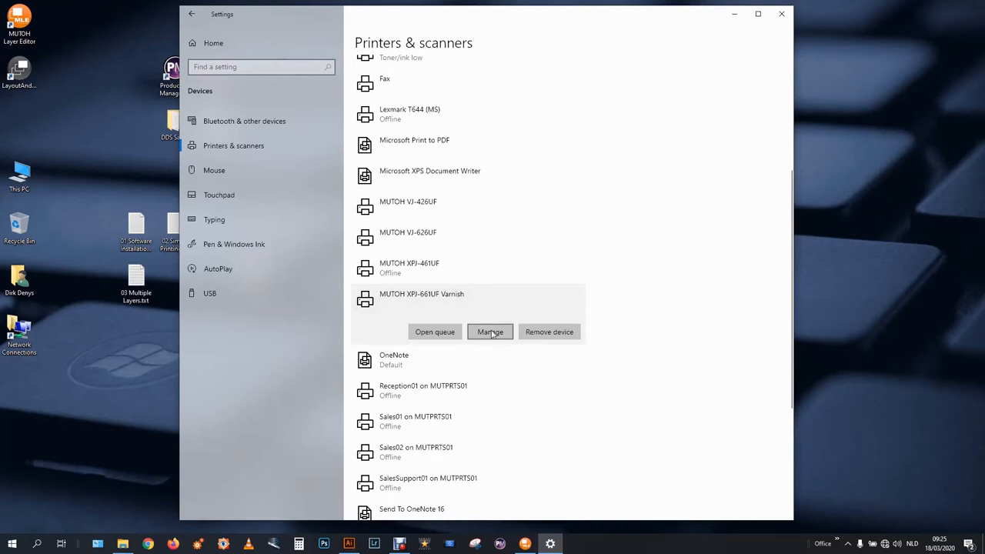
- Open the Manage page and Printing preferences for MUTOH XPJ-661UF Varnish
click(490, 332)
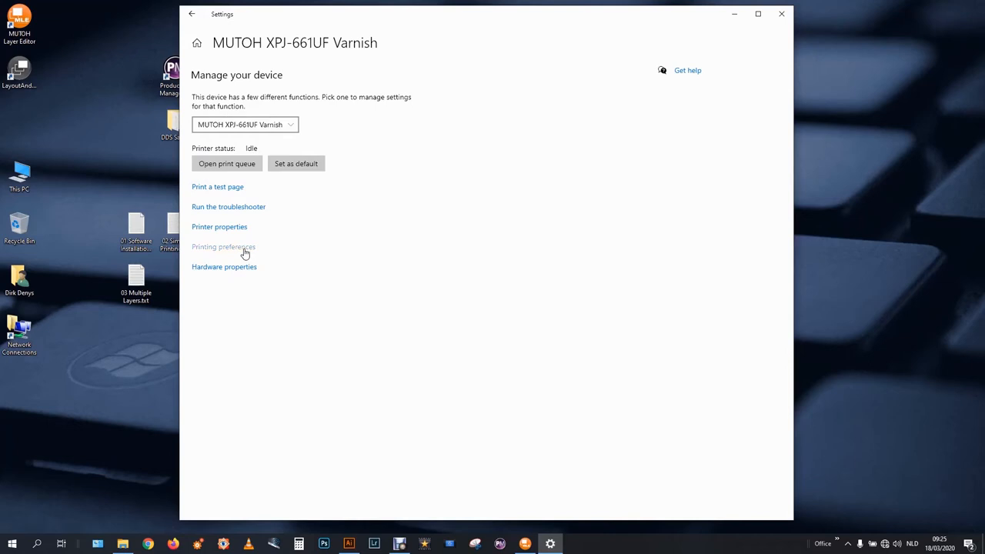
click(224, 246)
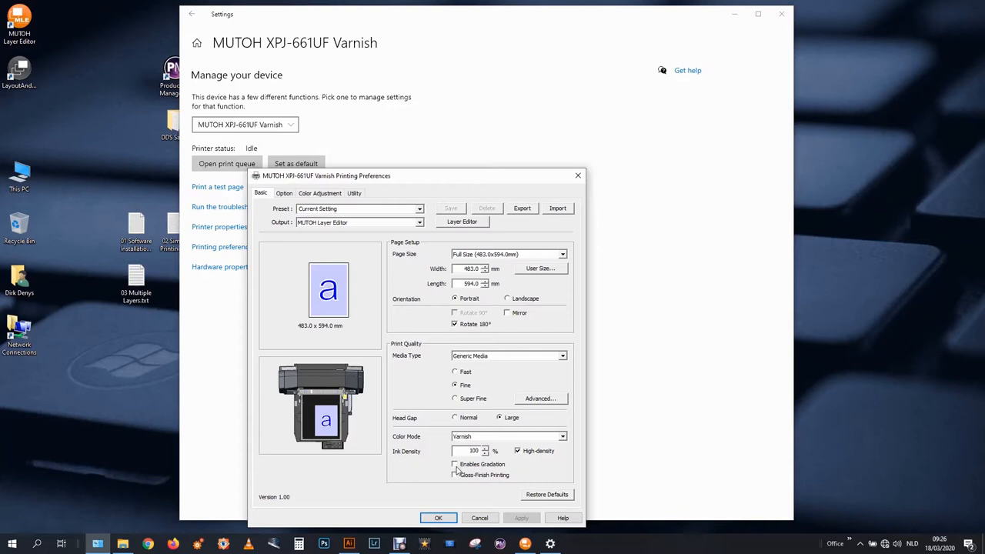
mouse_move(462, 470)
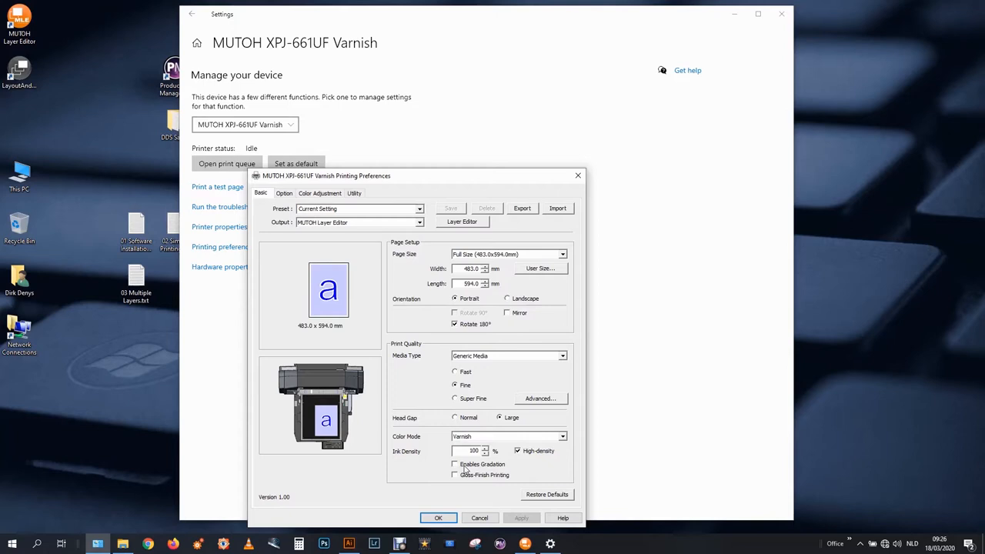
mouse_move(529, 438)
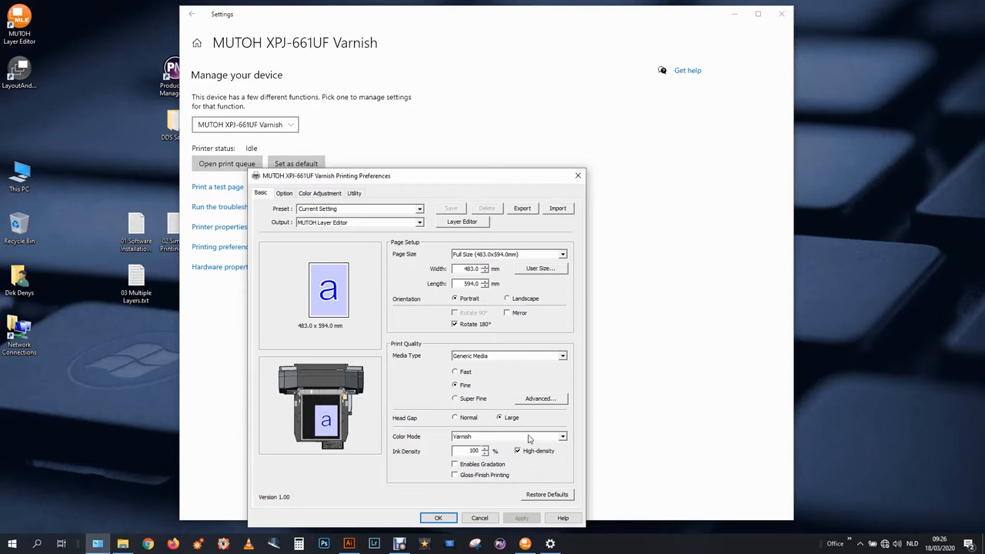
- Keep Varnish output on MUTOH Layer Editor in Varnish color mode and select the White printer
click(455, 464)
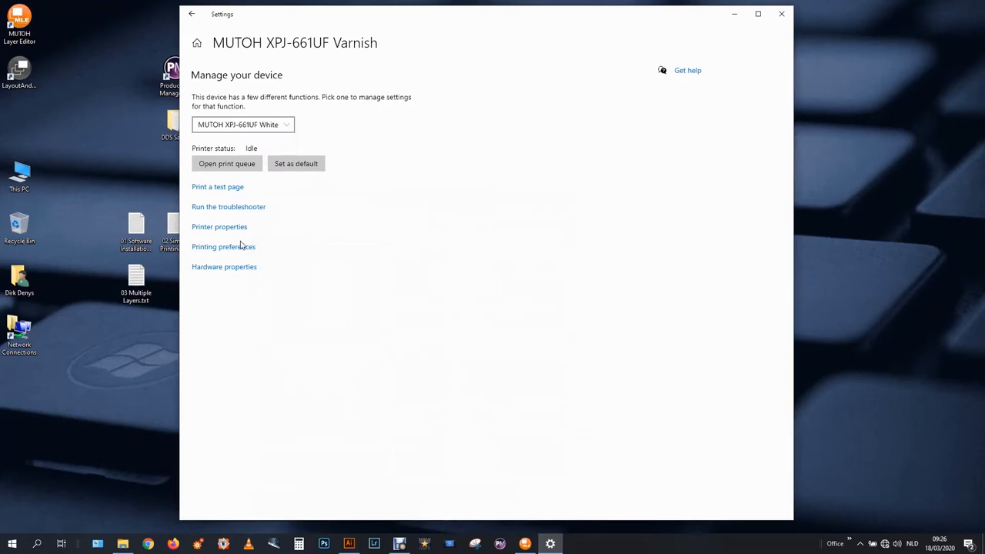
- Accept the White printer's MUTOH Layer Editor output preferences and close Settings
click(223, 247)
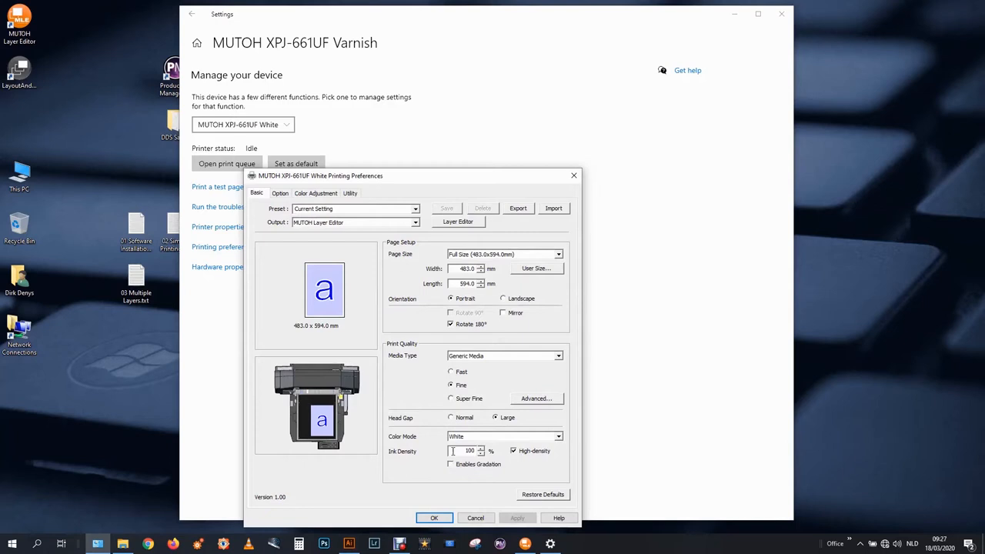
click(475, 518)
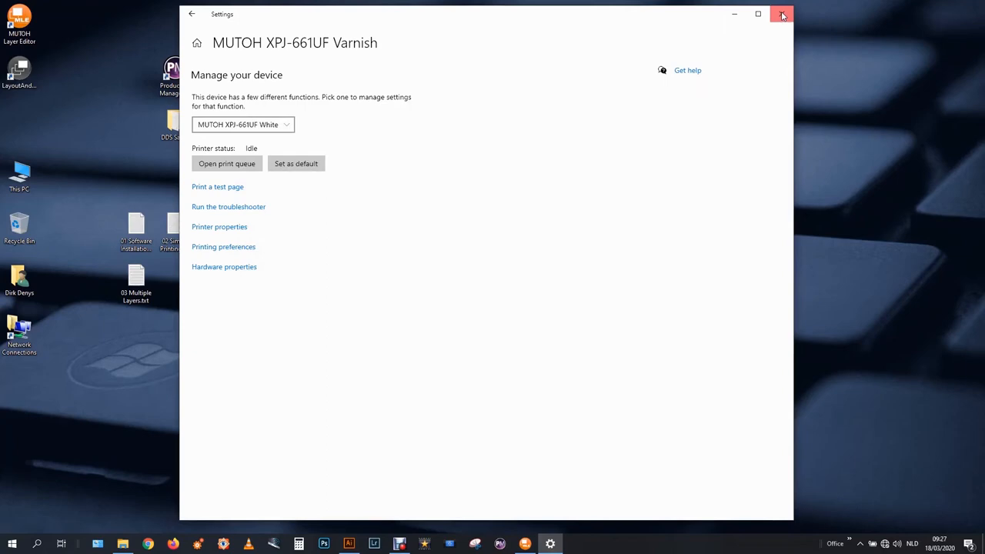
click(782, 14)
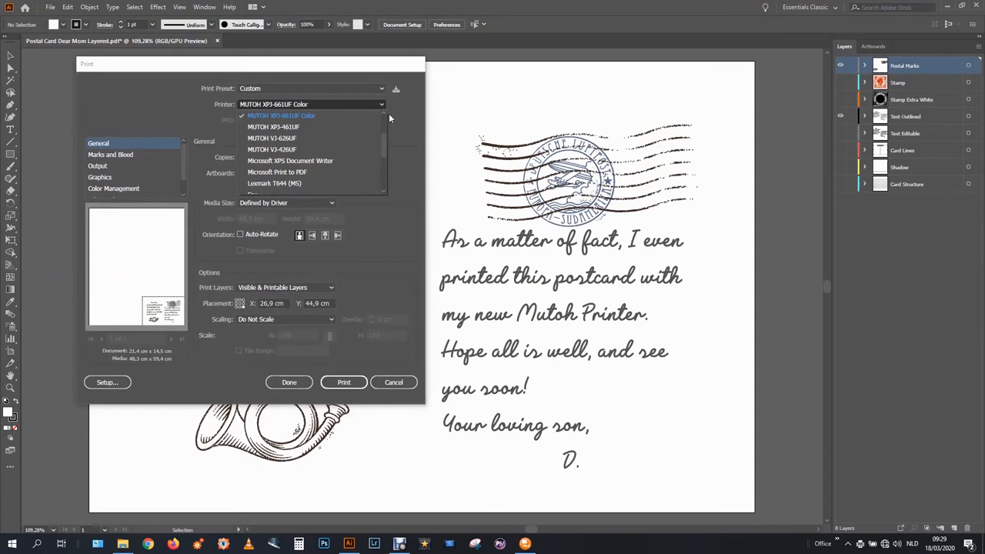
- Print the postcard to the MUTOH XPJ-661UF Color driver, sending it to Layer Editor
click(343, 382)
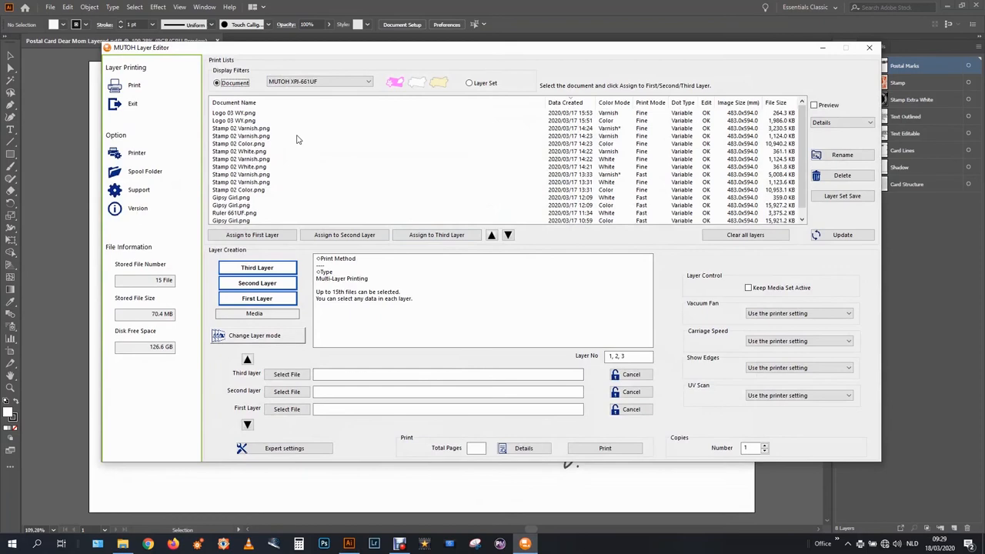
- Set the Layer Editor printing mode to Varnish-on-Color White (single-layer)
click(254, 335)
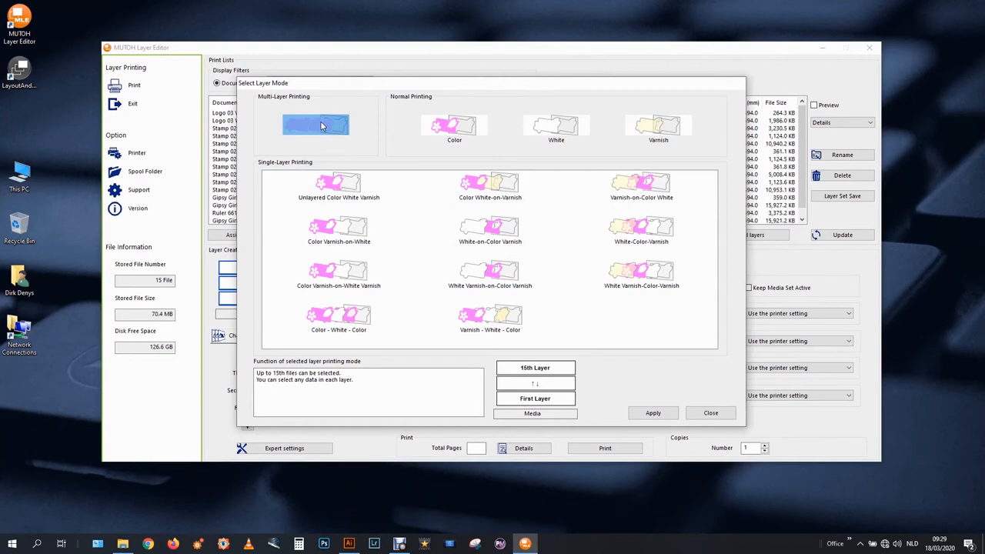
click(641, 187)
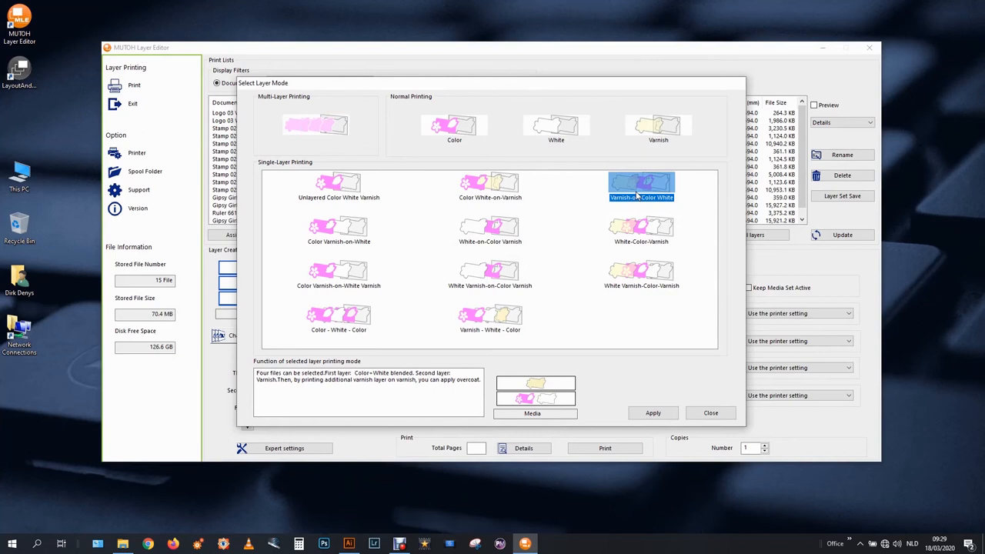